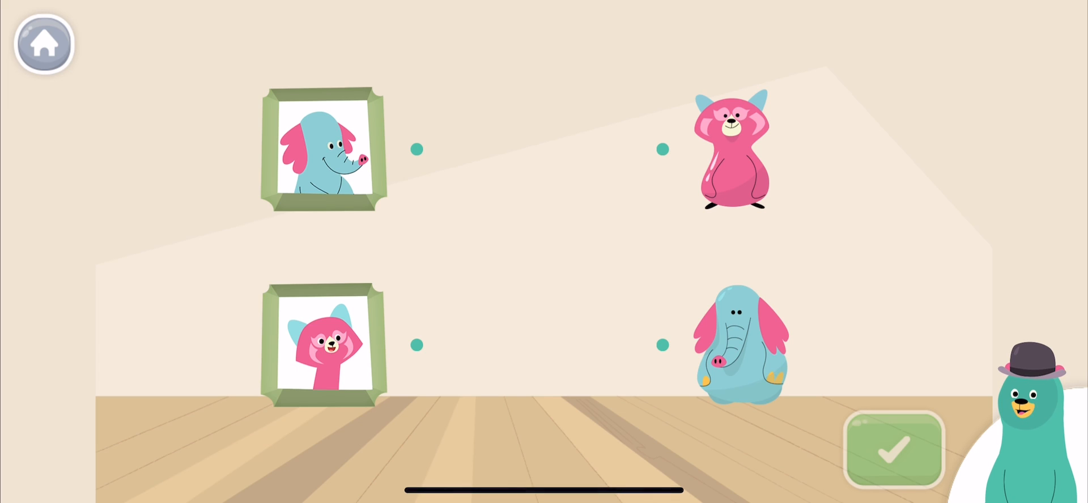
Step: Connect the elephant and red panda photos to their matching toys and submit the round
left_click_drag(416, 149, 662, 345)
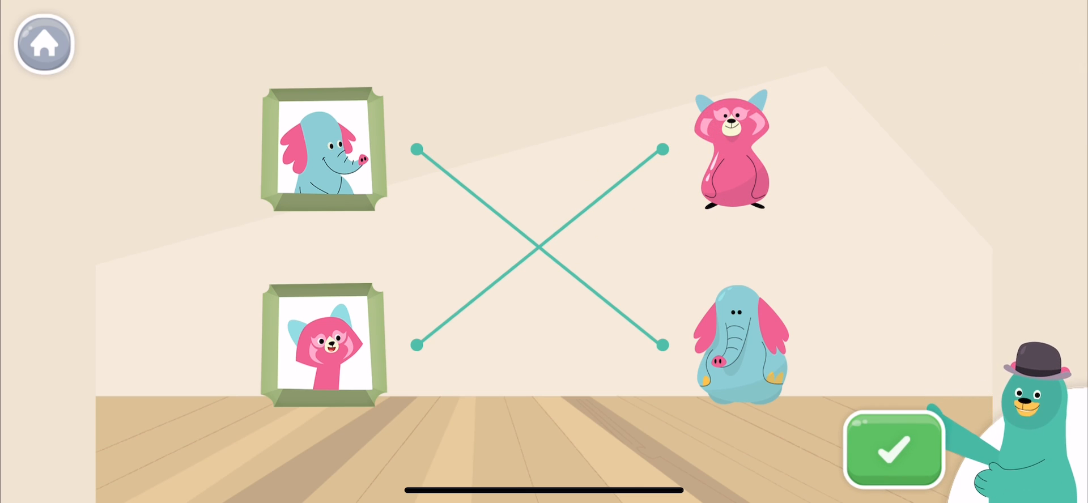
left_click(894, 450)
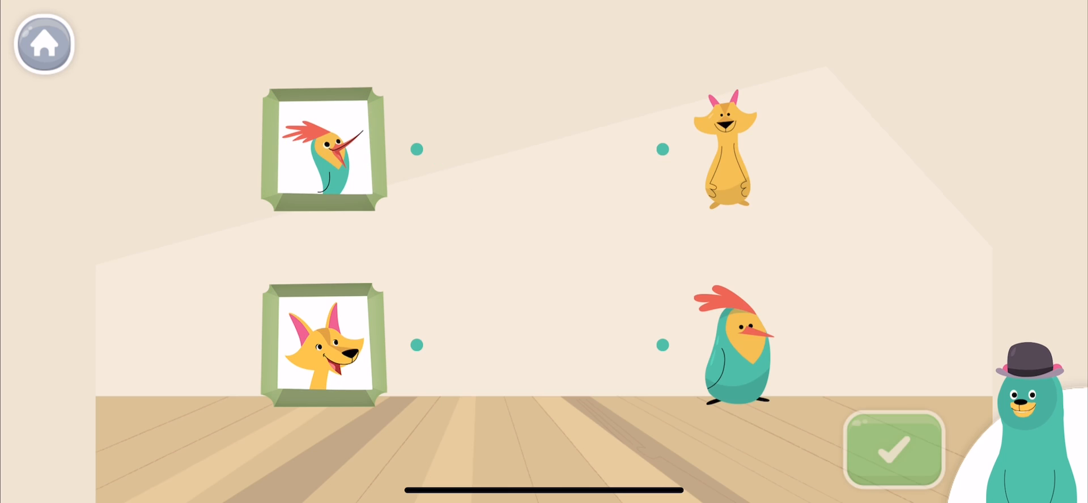